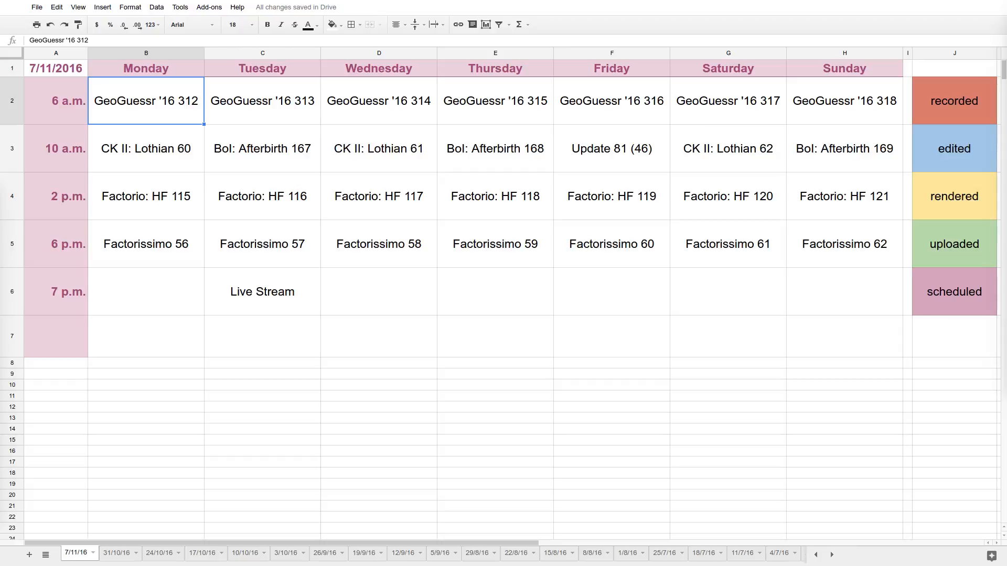
Switch to the 31/10/16 tab to review its colour-coded episode statuses.
{"action": "left_click", "coordinate": [494, 291]}
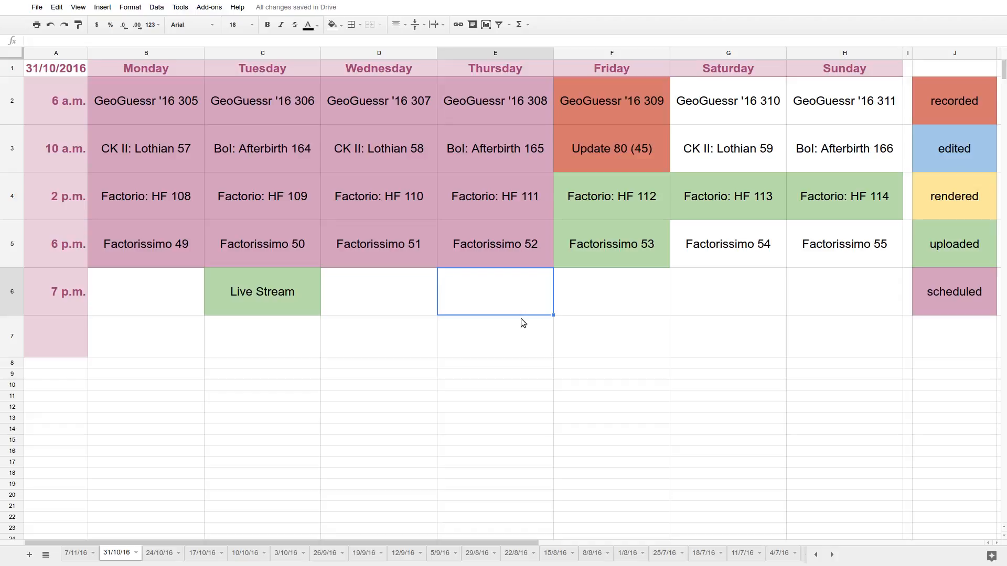
{"action": "mouse_move", "coordinate": [747, 124]}
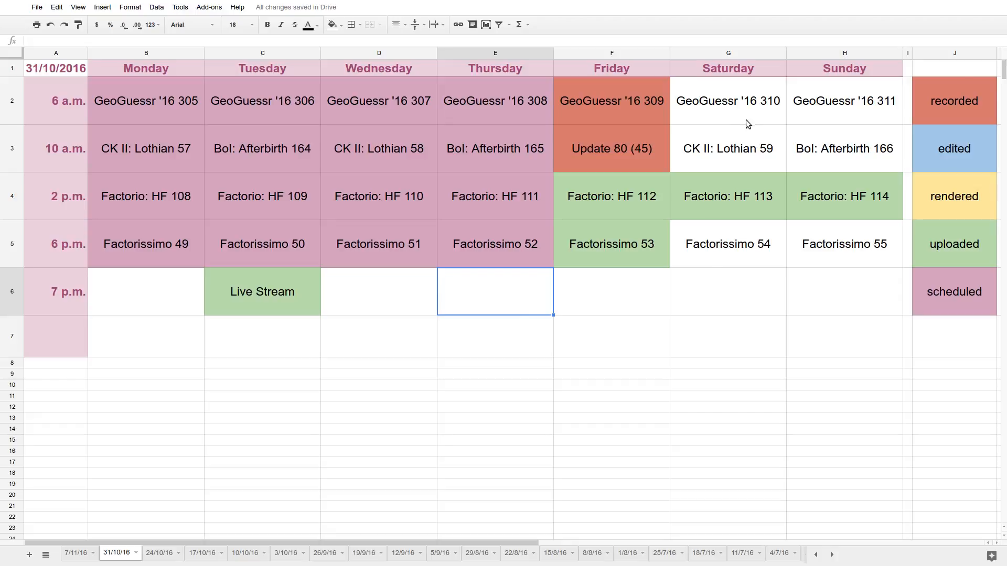
{"action": "mouse_move", "coordinate": [715, 321]}
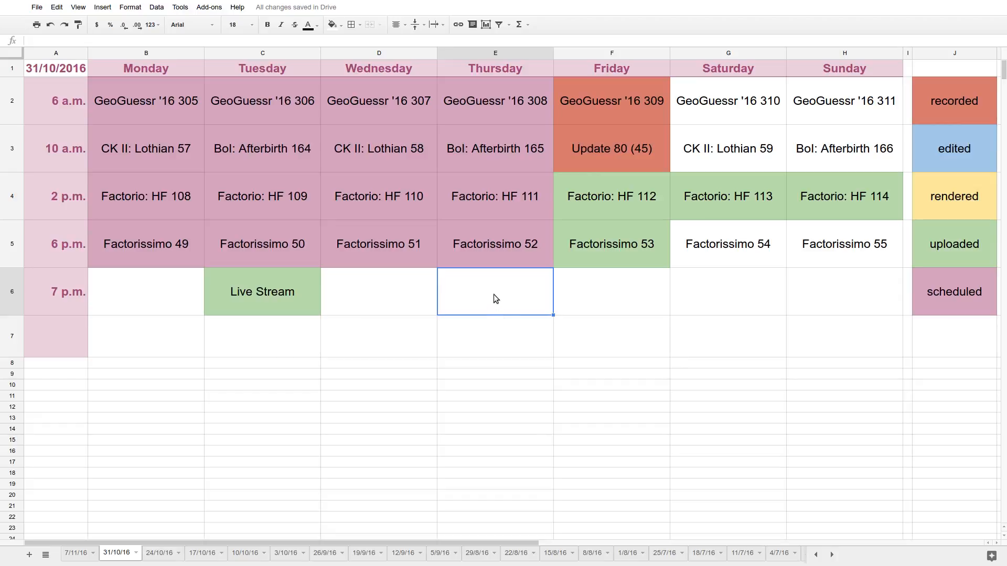
View the uncoloured 7/11/16 tab, then return to the 31/10/16 schedule.
{"action": "left_click", "coordinate": [77, 553]}
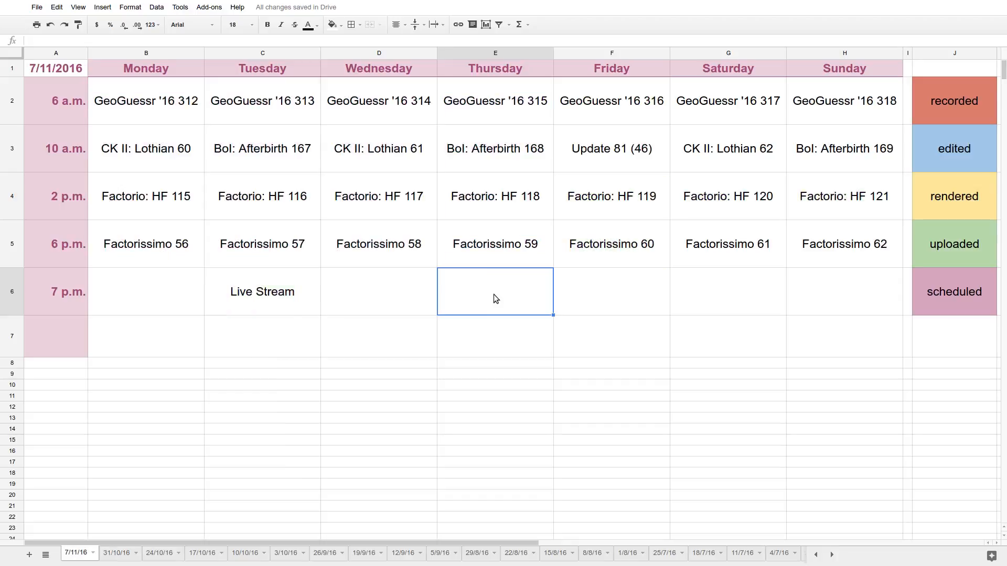
{"action": "left_click", "coordinate": [118, 553]}
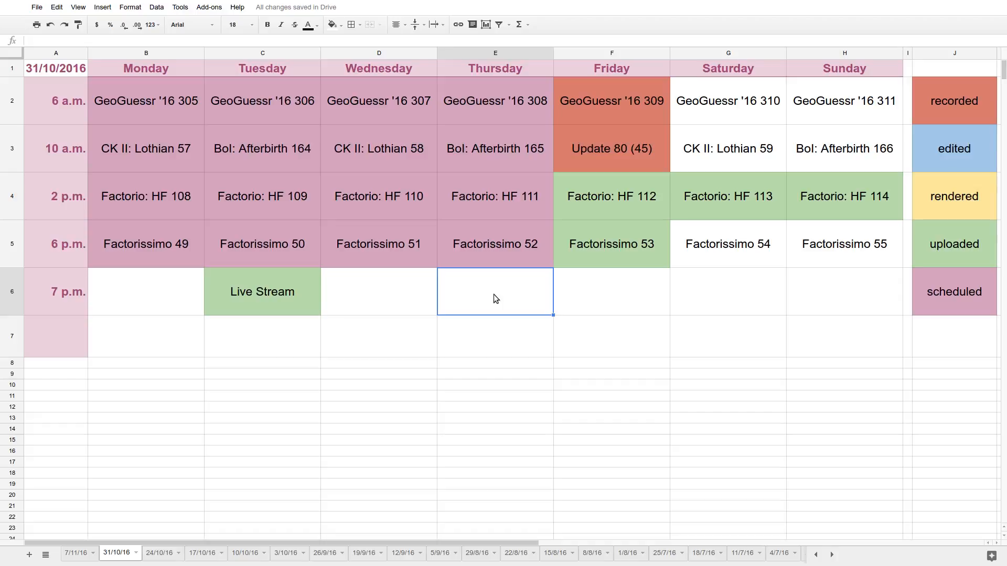
{"action": "left_click", "coordinate": [449, 553]}
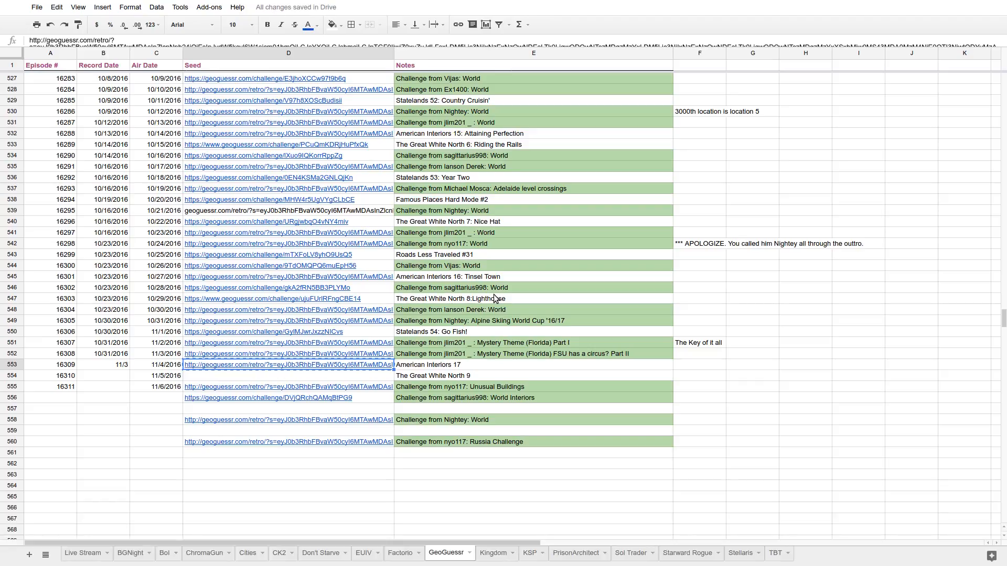
{"action": "left_click", "coordinate": [118, 553]}
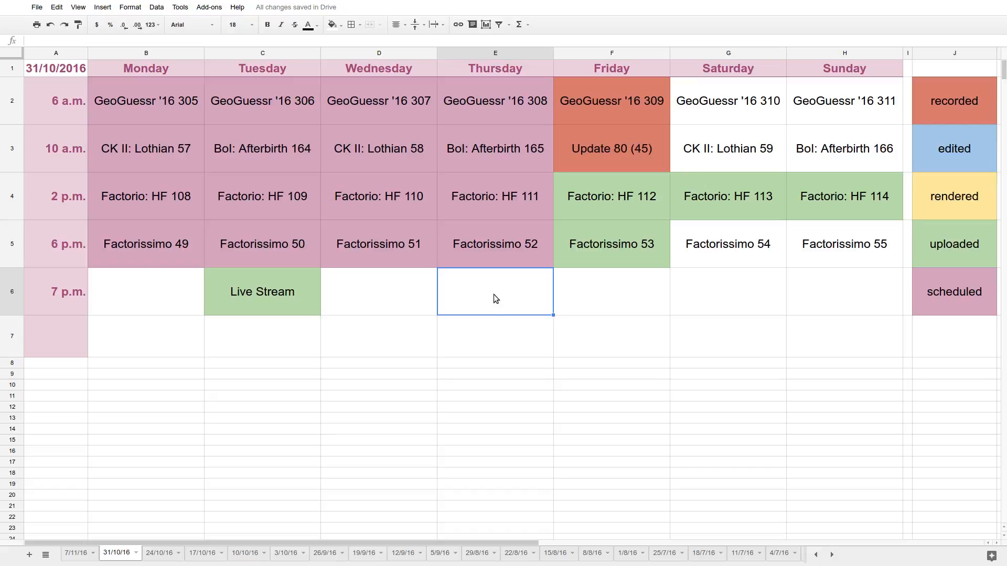
{"action": "mouse_move", "coordinate": [494, 304]}
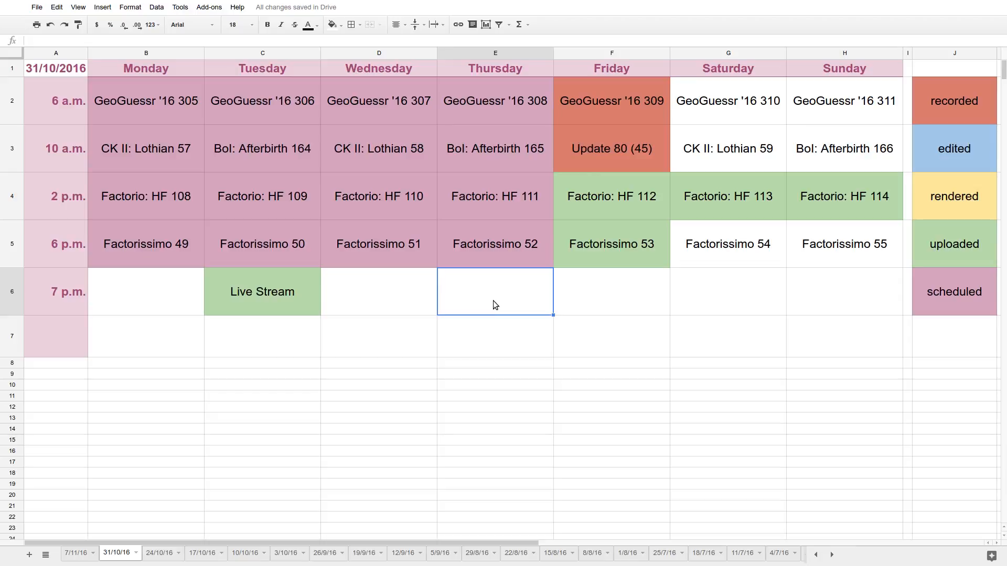
Switch to the 7/11/16 tab showing next week's uncoloured episodes.
{"action": "left_click", "coordinate": [77, 553]}
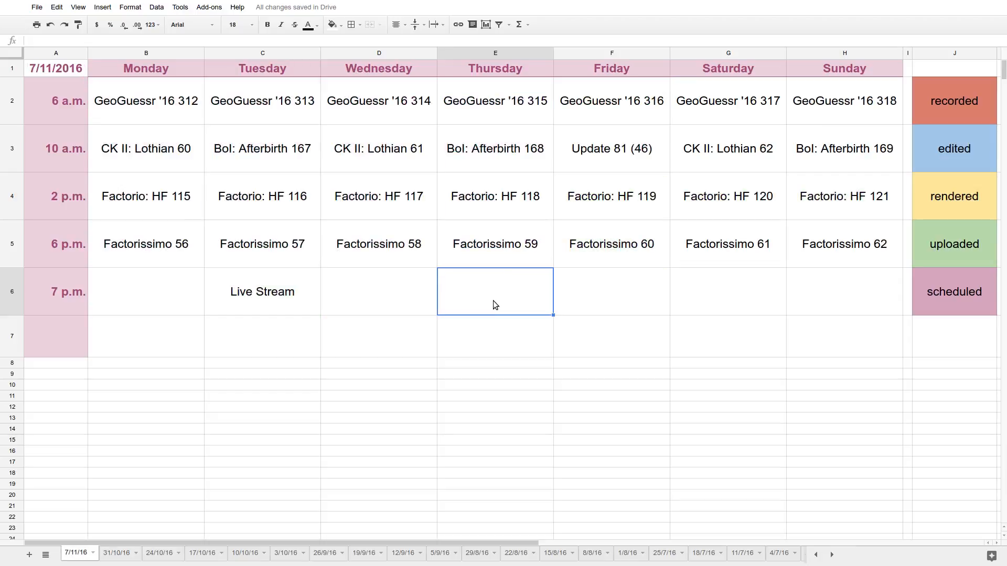